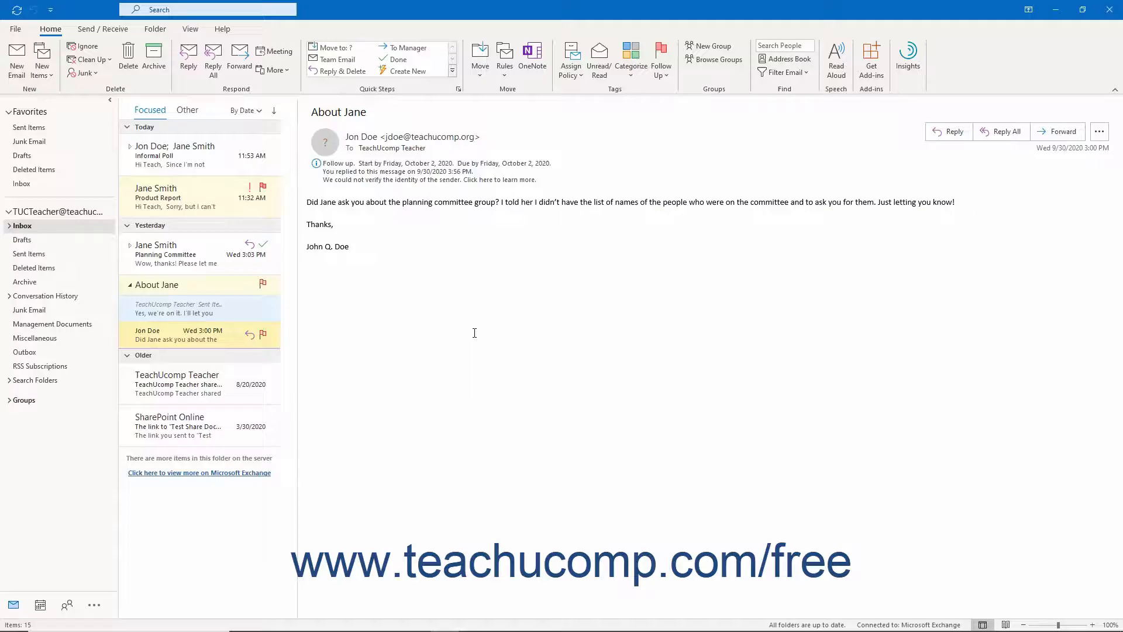
# Open Jon Doe's 'About Jane' message in its own window.
pyautogui.click(193, 335)
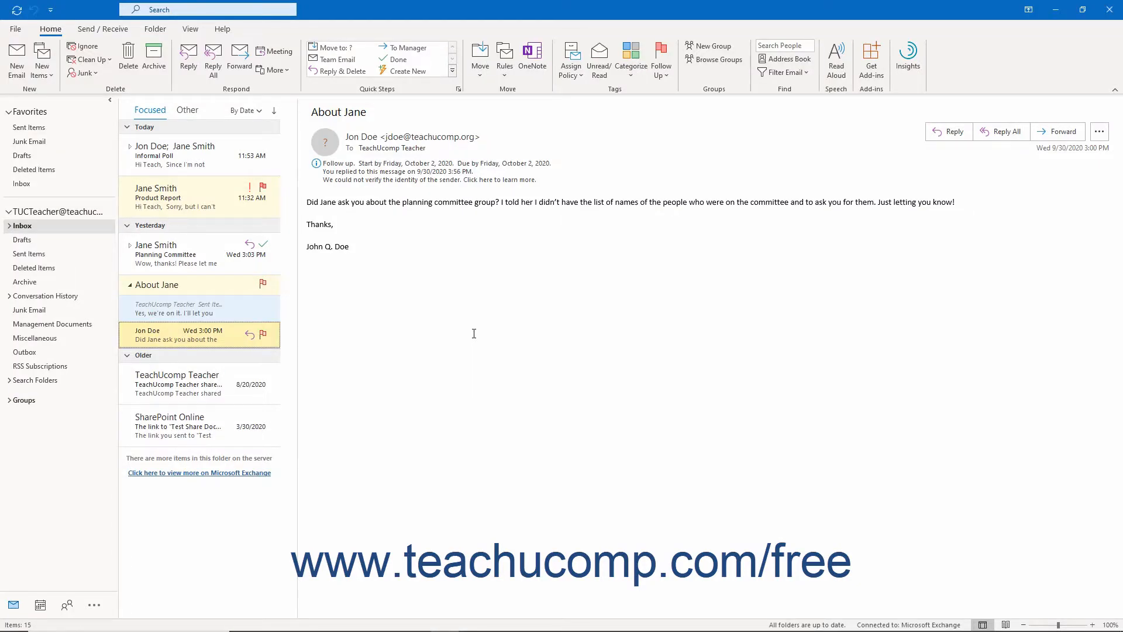
pyautogui.click(21, 226)
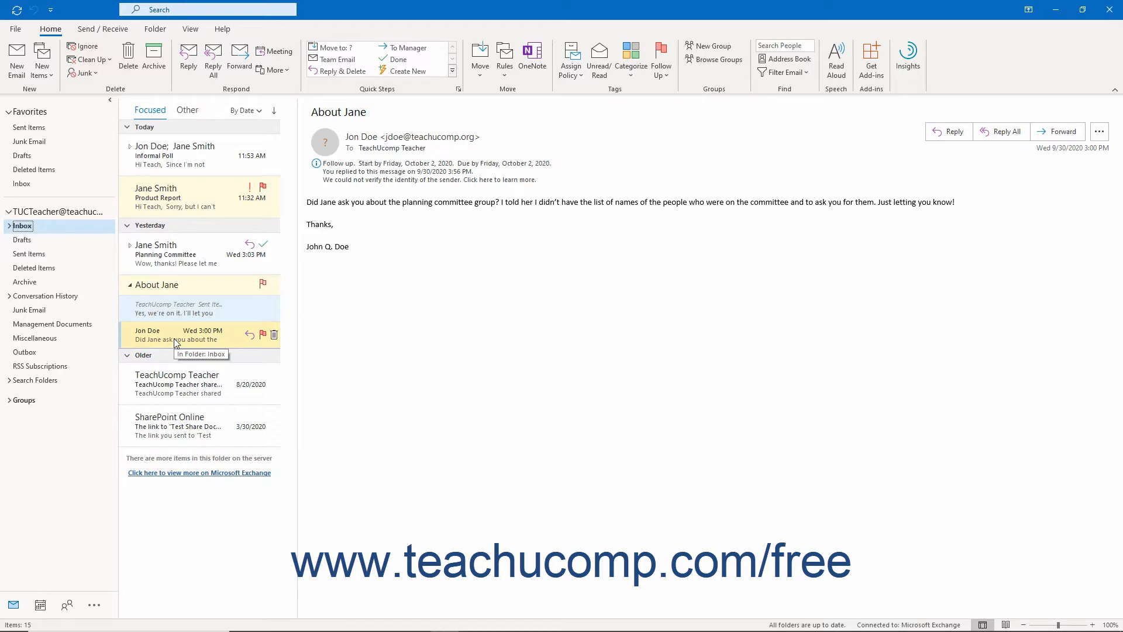
pyautogui.moveTo(303, 321)
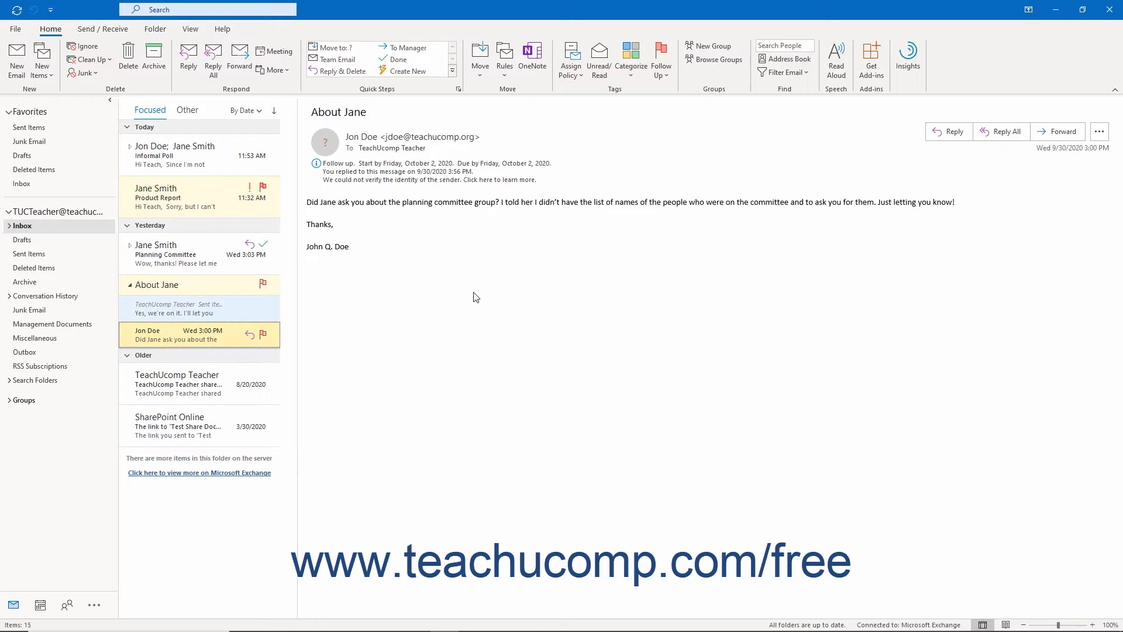
pyautogui.moveTo(366, 200)
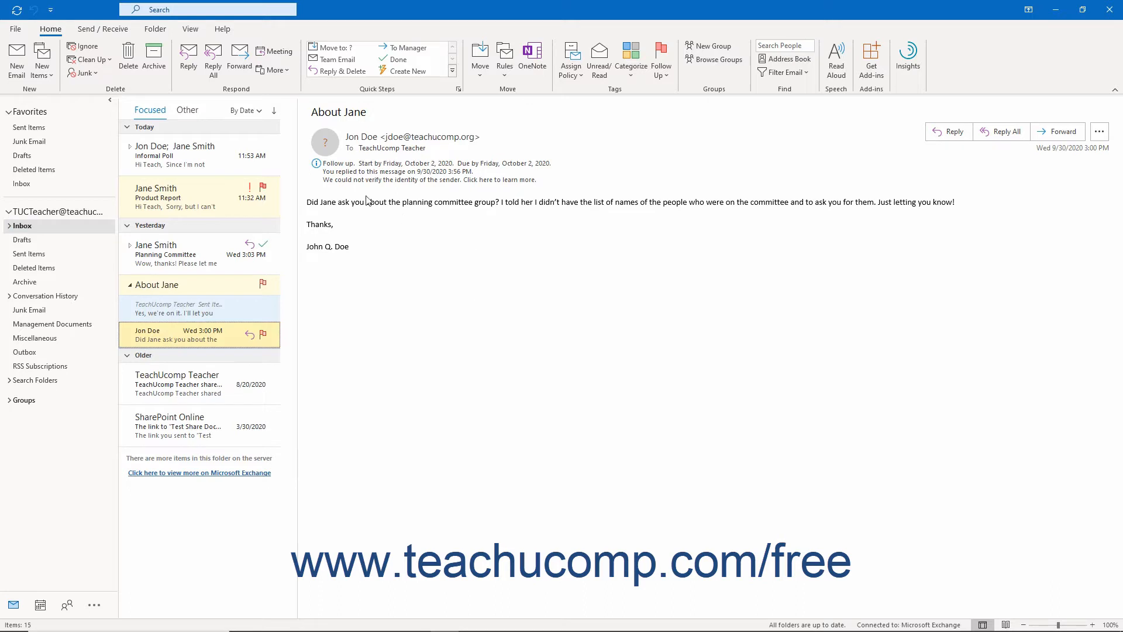
pyautogui.moveTo(188, 61)
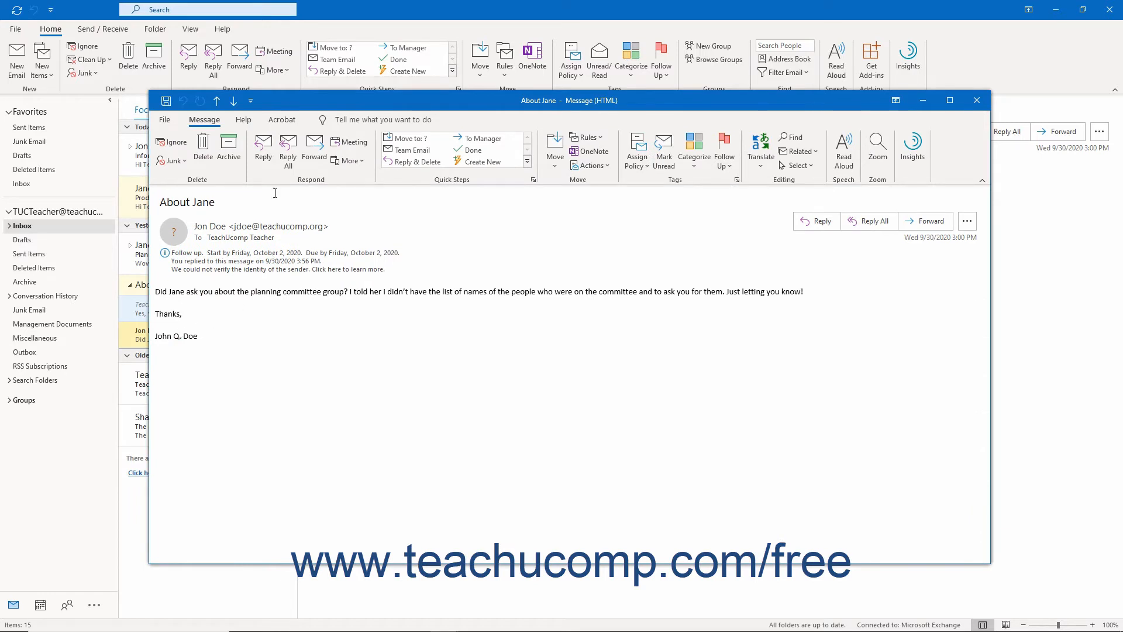
pyautogui.moveTo(263, 149)
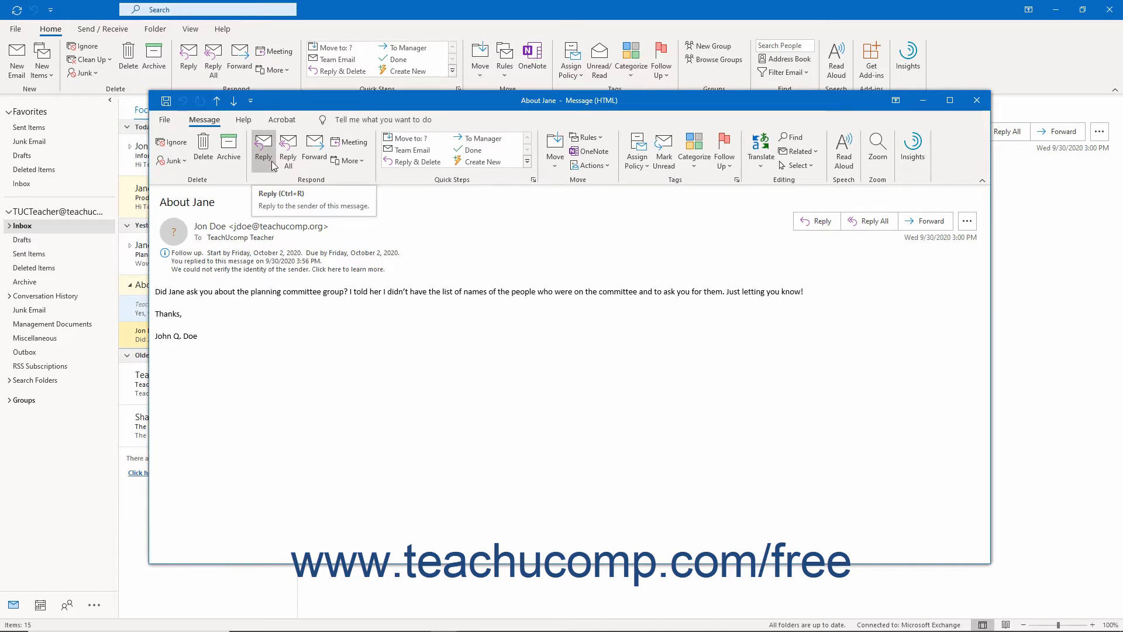
# Reply to Jon Doe that the names are still being gathered before creating the group, and send it.
pyautogui.click(263, 147)
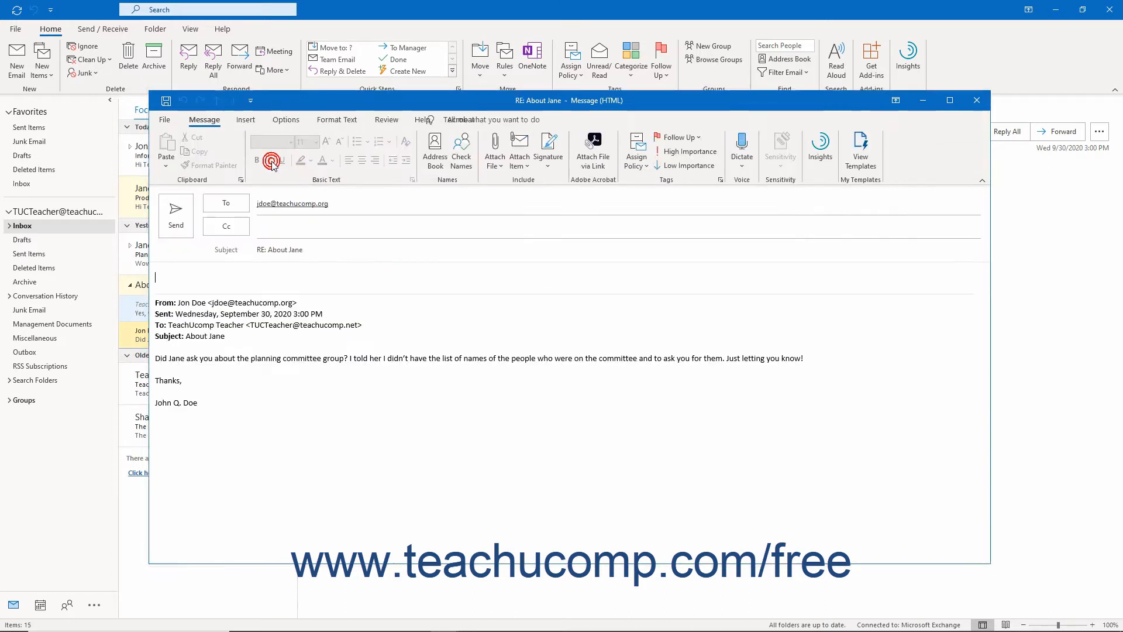
pyautogui.moveTo(271, 160)
pyautogui.write('Still working on getting the names and people together before I create the group. Just letting you know I didn’t forget! I’ll let you know when it’s finished.')
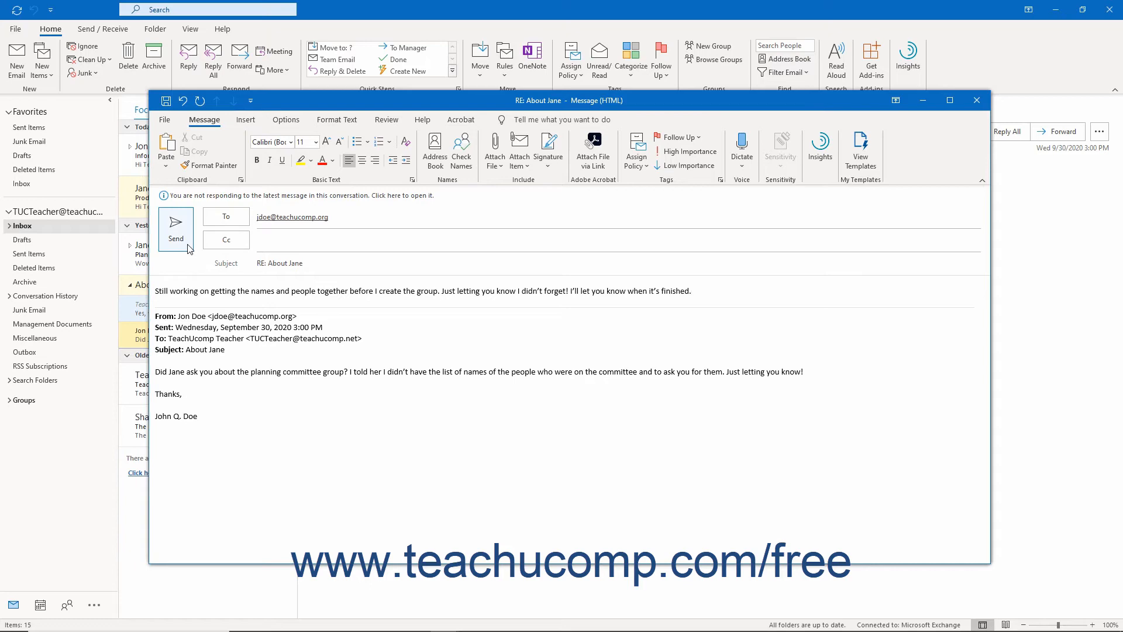
pyautogui.click(174, 229)
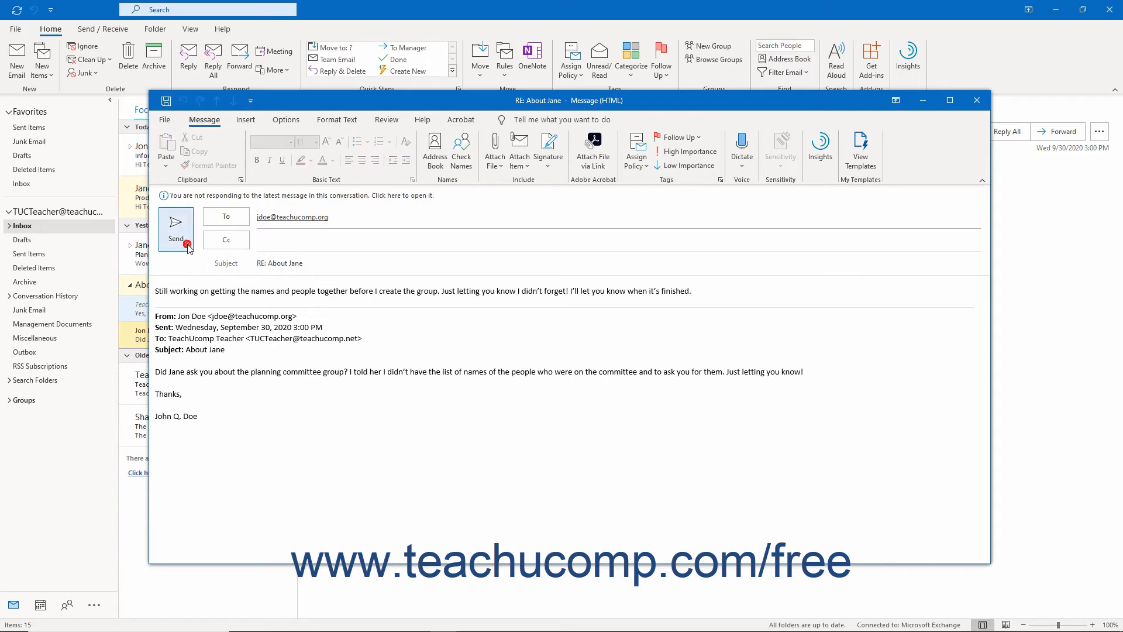
# Close the message window and return to the Inbox showing the reply in the 'About Jane' thread.
pyautogui.click(175, 229)
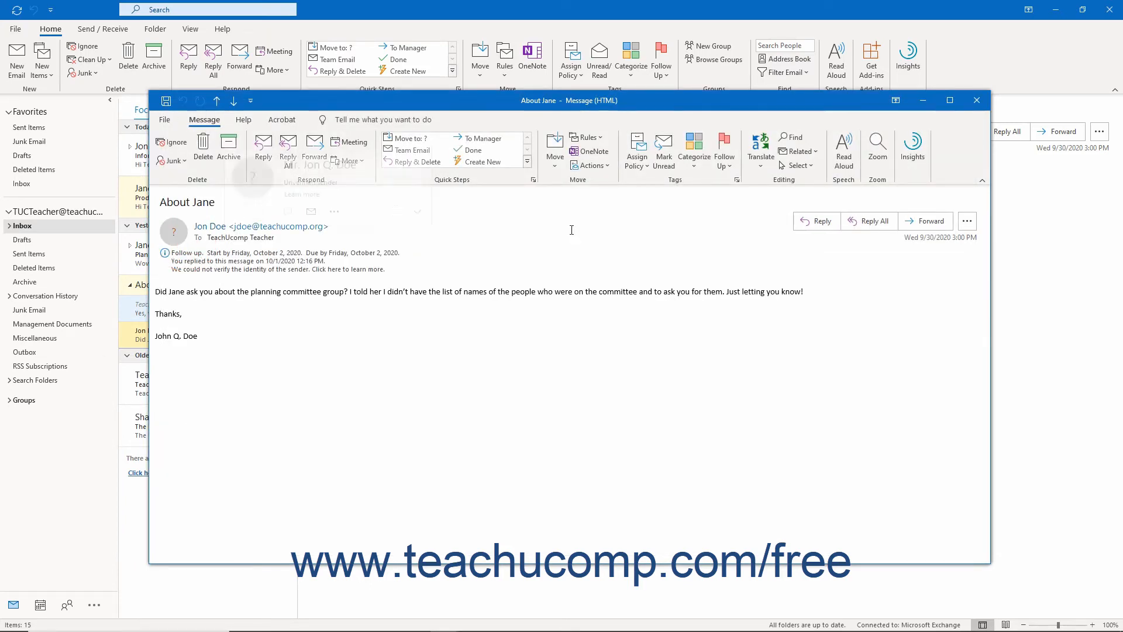
pyautogui.click(976, 101)
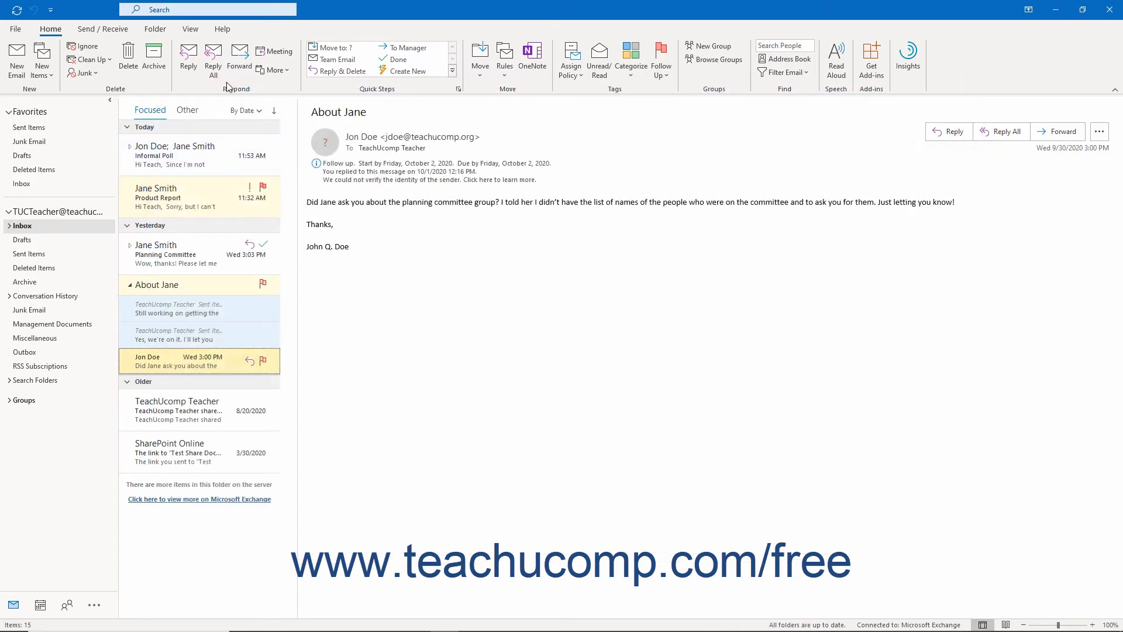
pyautogui.moveTo(213, 59)
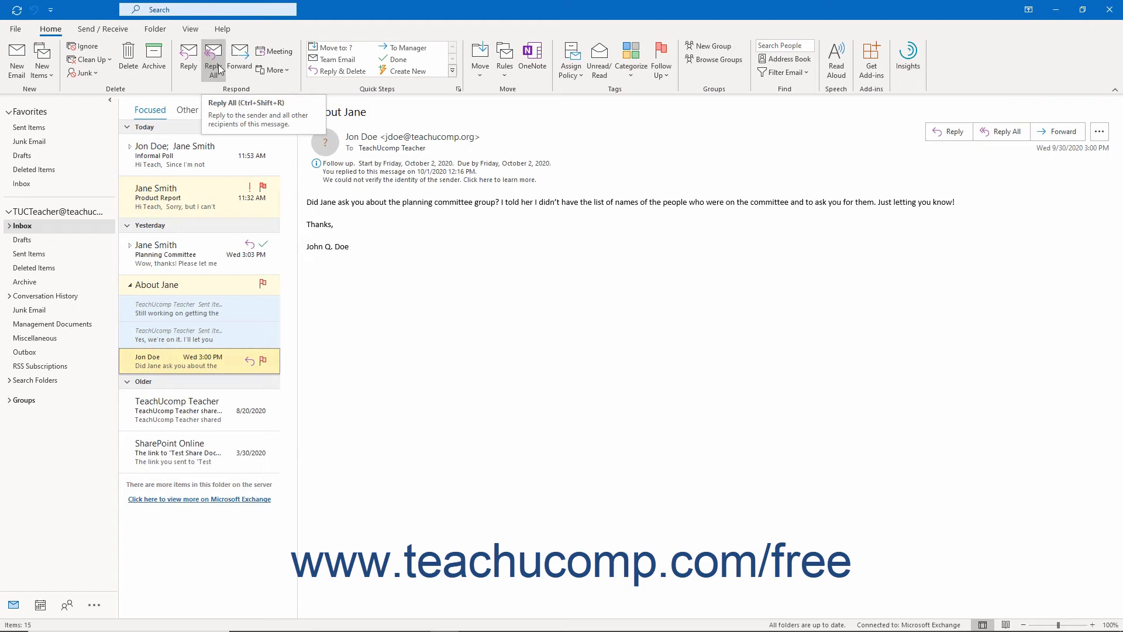